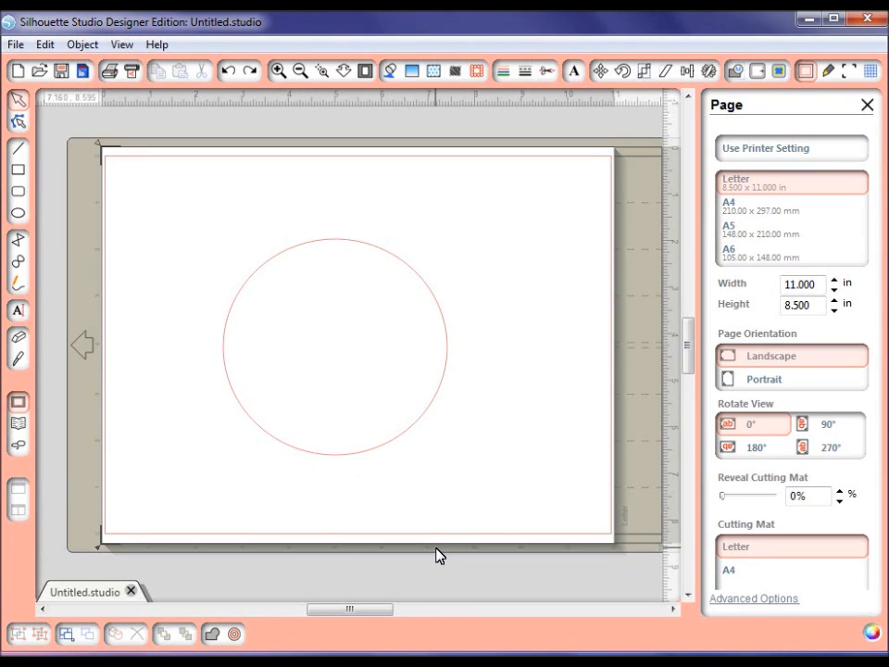
{"action": "mouse_move", "coordinate": [419, 238]}
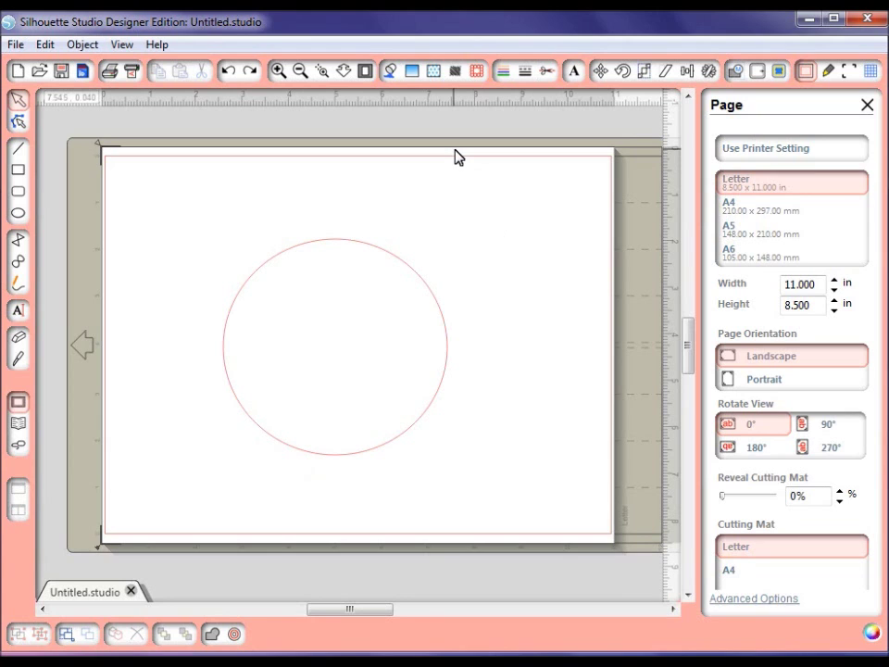
{"action": "mouse_move", "coordinate": [437, 93]}
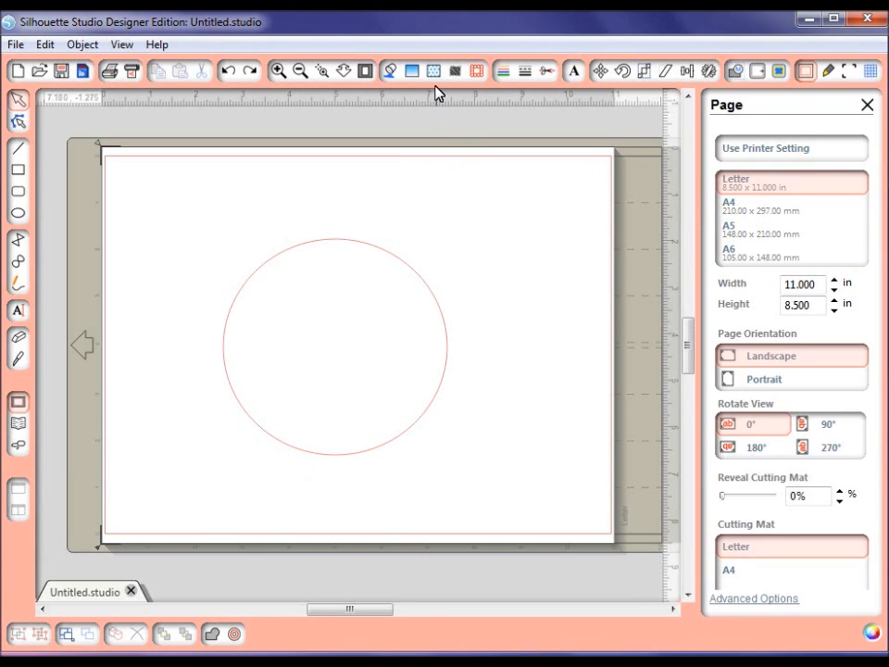
{"action": "mouse_move", "coordinate": [425, 71]}
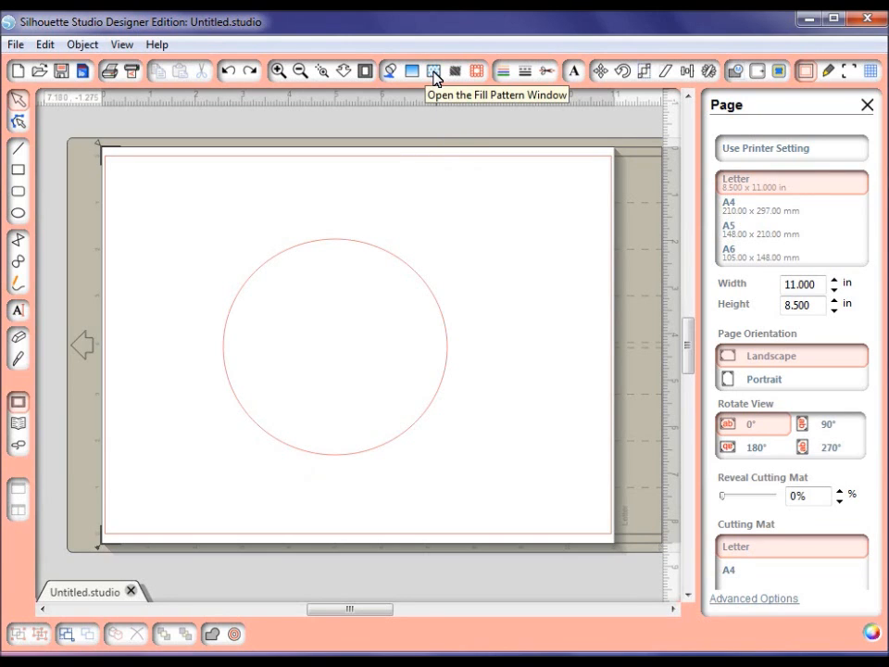
Show the Fill Pattern panel in place of the page settings.
{"action": "left_click", "coordinate": [431, 71]}
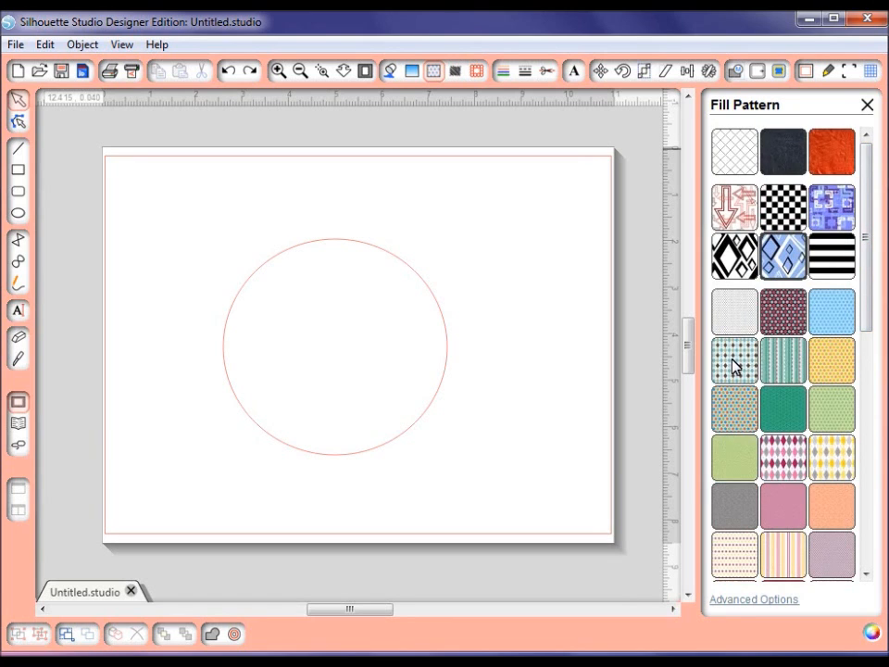
{"action": "mouse_move", "coordinate": [736, 366]}
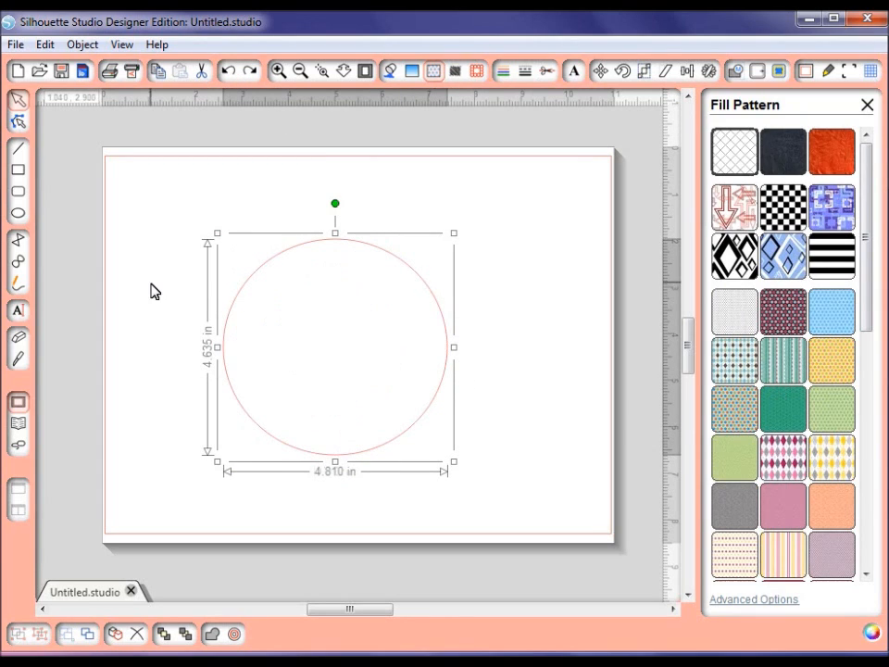
{"action": "mouse_move", "coordinate": [154, 313]}
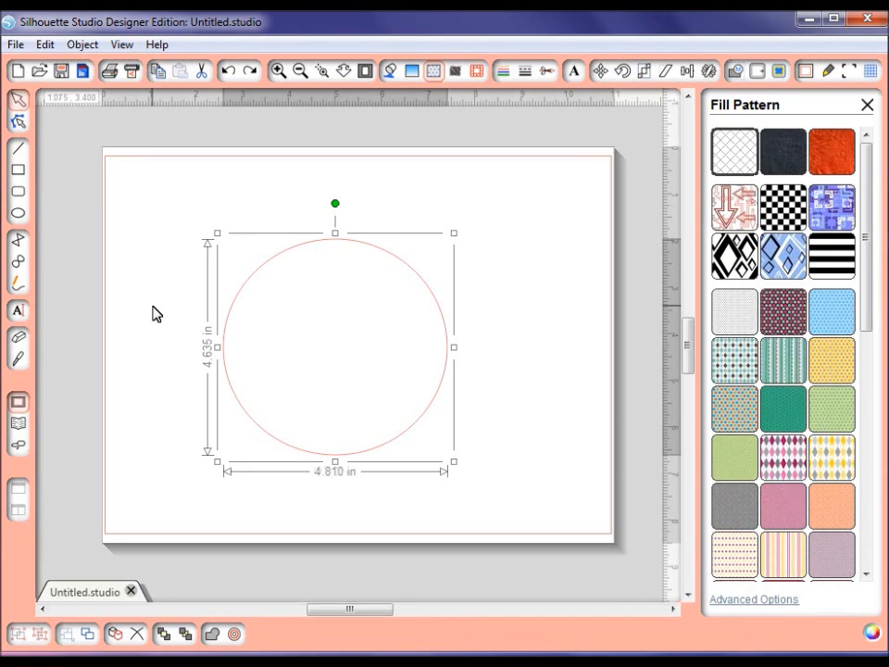
{"action": "mouse_move", "coordinate": [153, 337]}
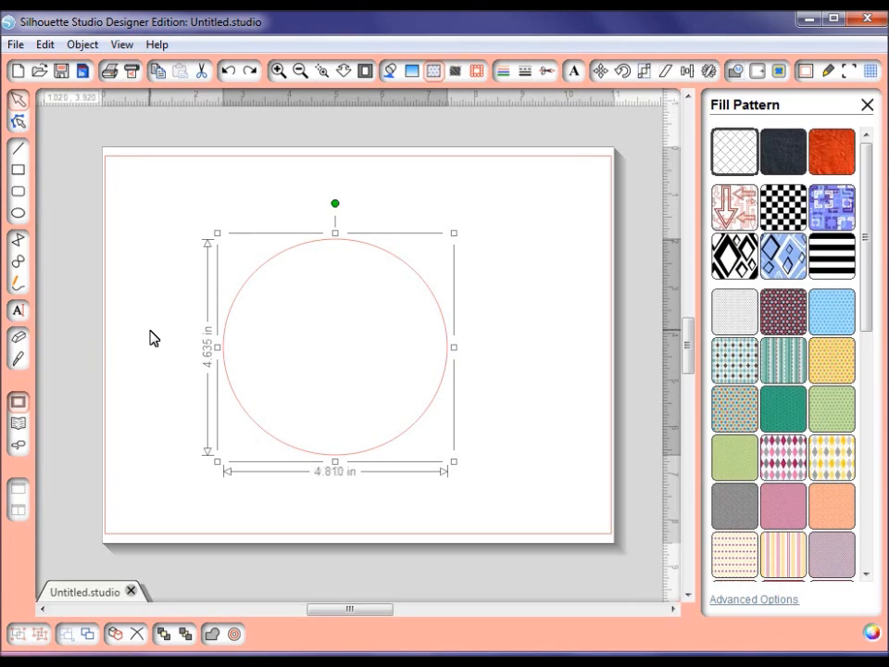
{"action": "mouse_move", "coordinate": [340, 287]}
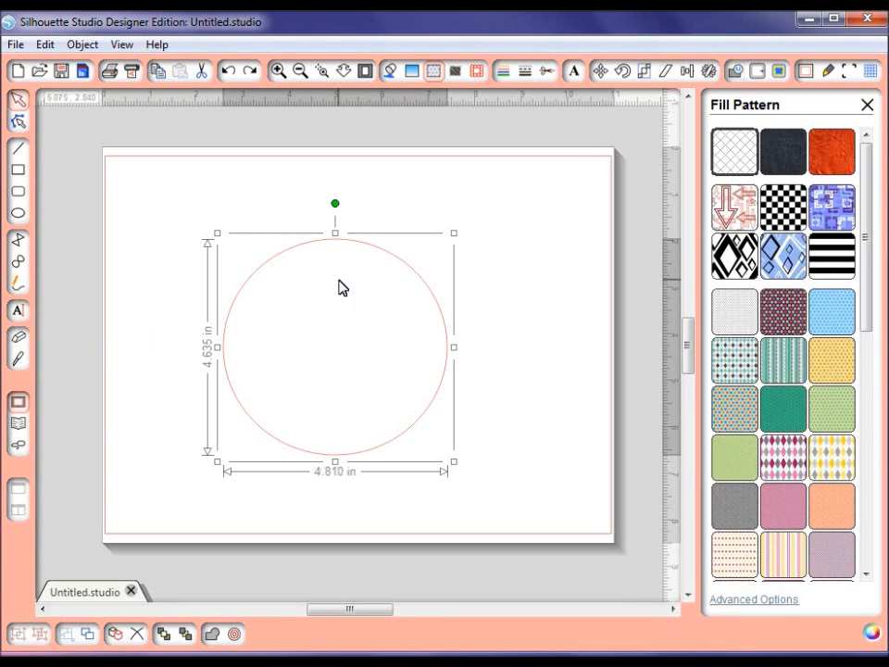
{"action": "mouse_move", "coordinate": [119, 398]}
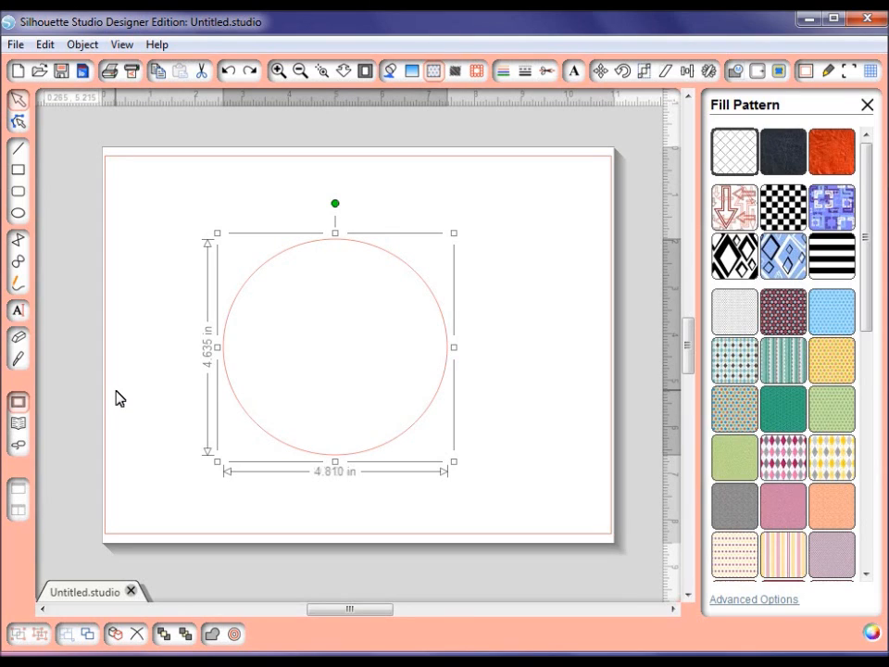
{"action": "mouse_move", "coordinate": [216, 407]}
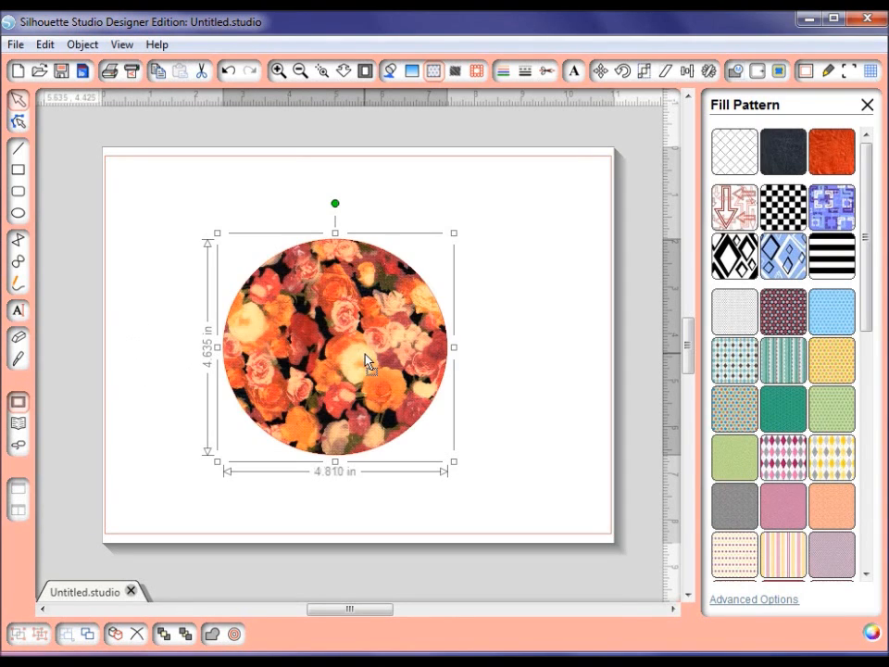
{"action": "left_click", "coordinate": [555, 433]}
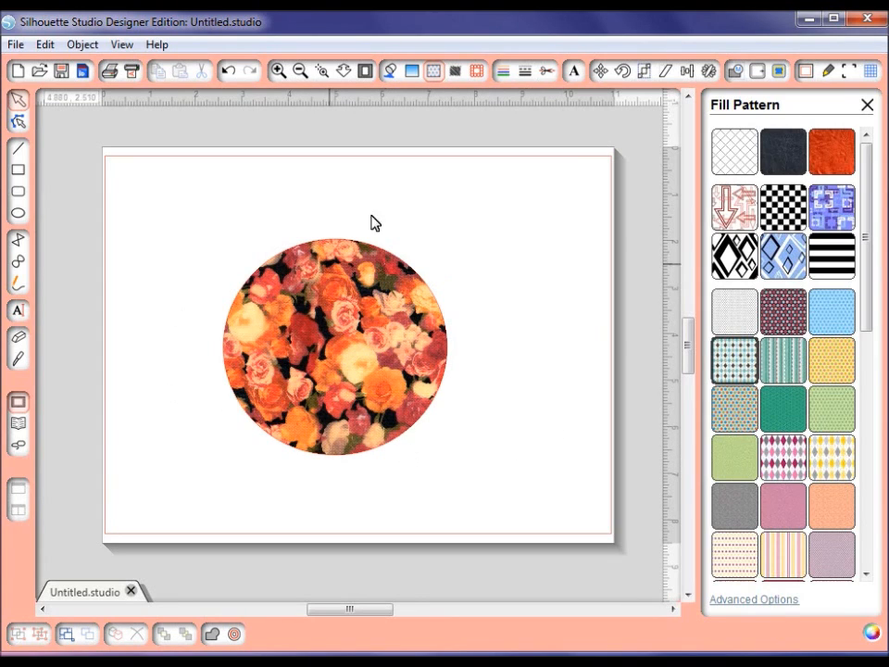
{"action": "mouse_move", "coordinate": [250, 243]}
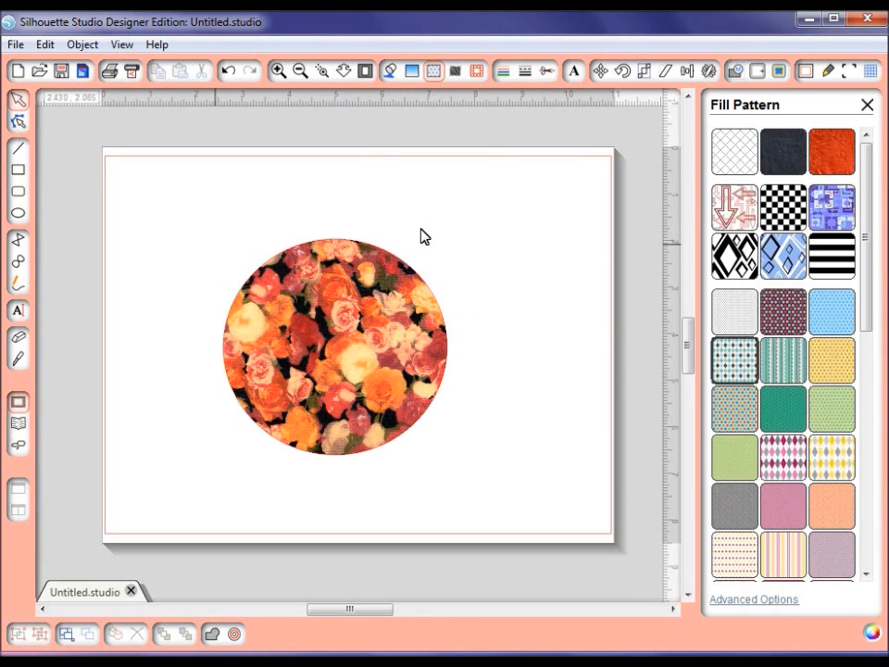
{"action": "mouse_move", "coordinate": [503, 292]}
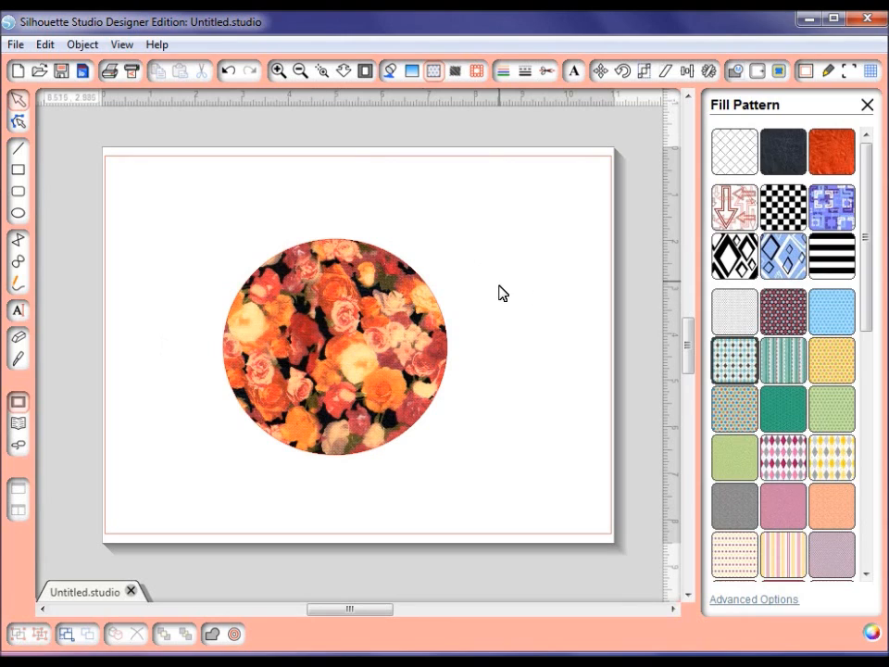